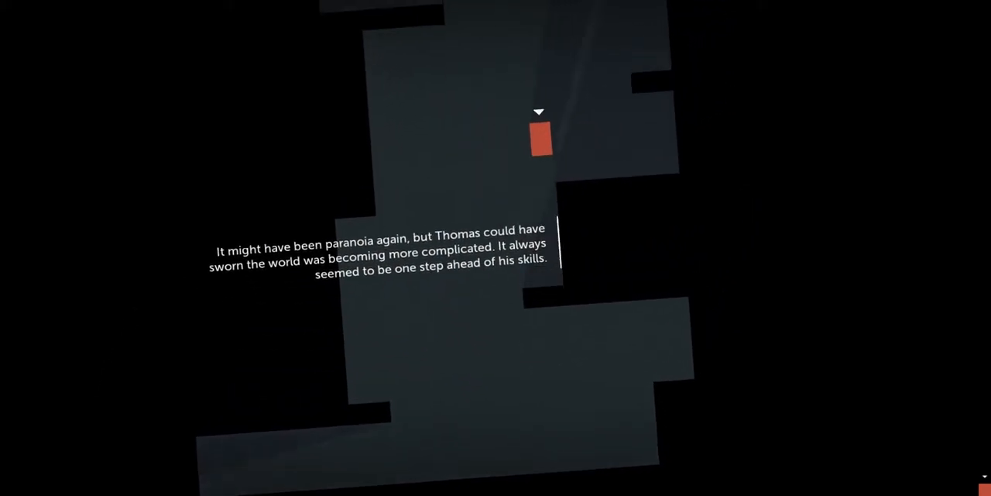
{"action": "scroll", "scroll_direction": "right", "scroll_amount": 3}
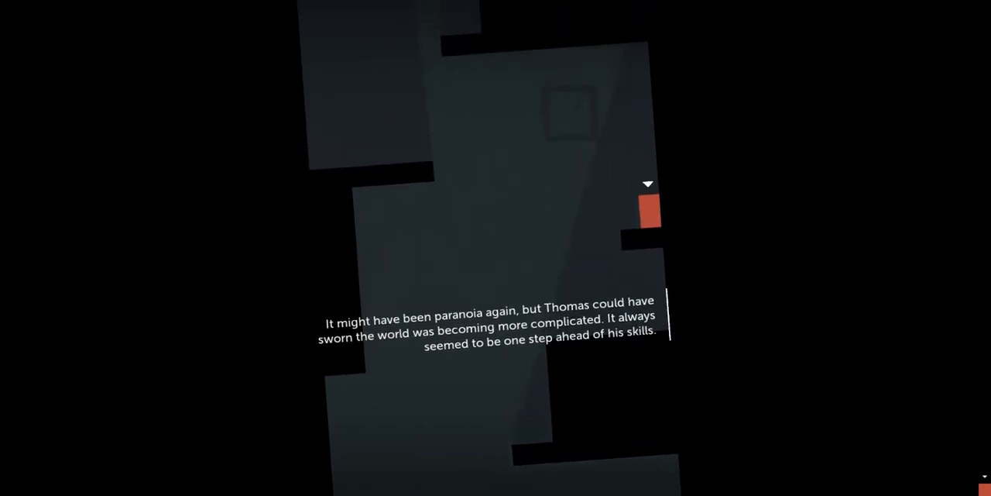